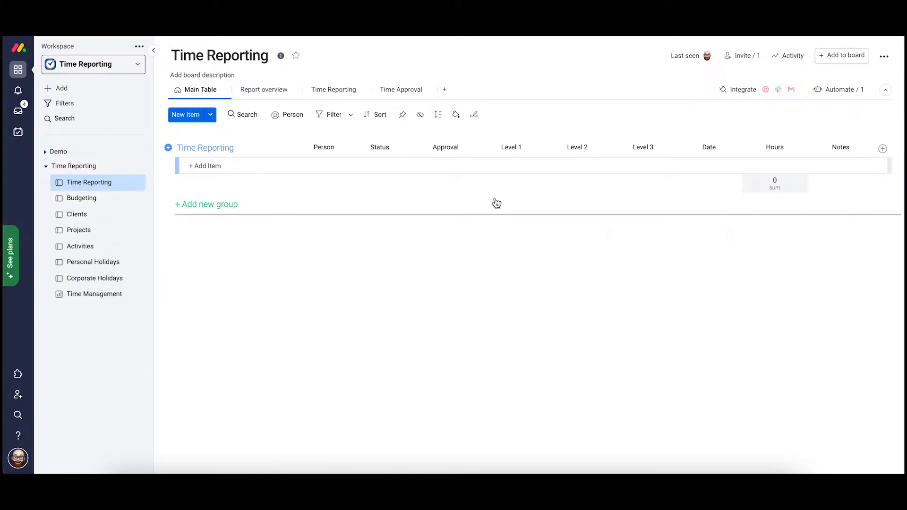
- Reach the board chooser for the Level 1 Connect boards column via its settings, Clients still selected
click(537, 150)
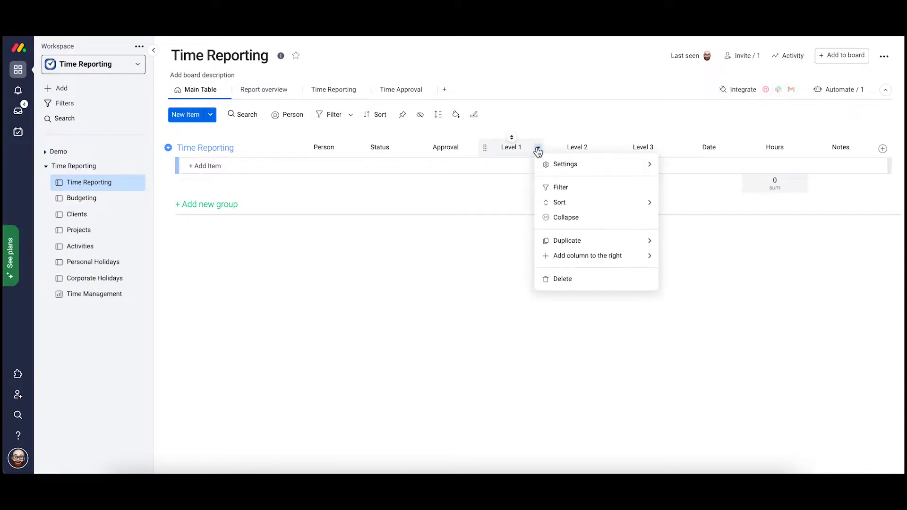
click(567, 165)
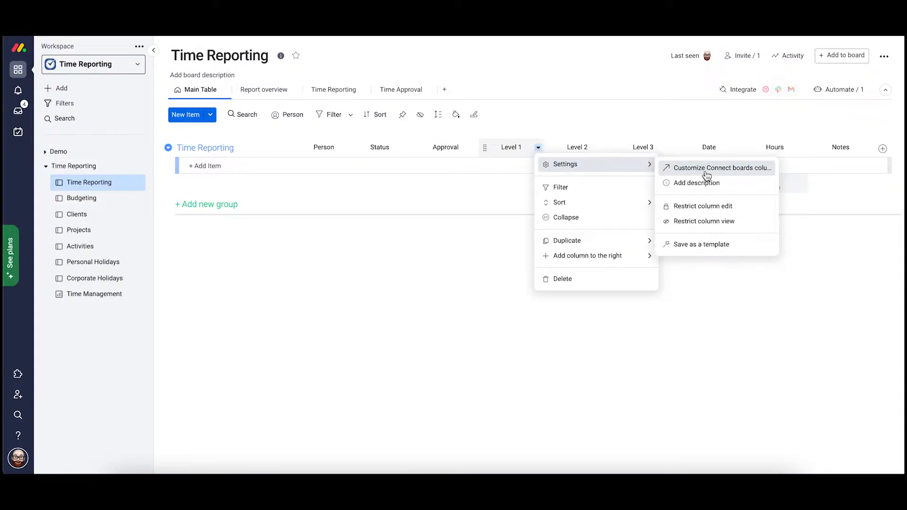
click(720, 168)
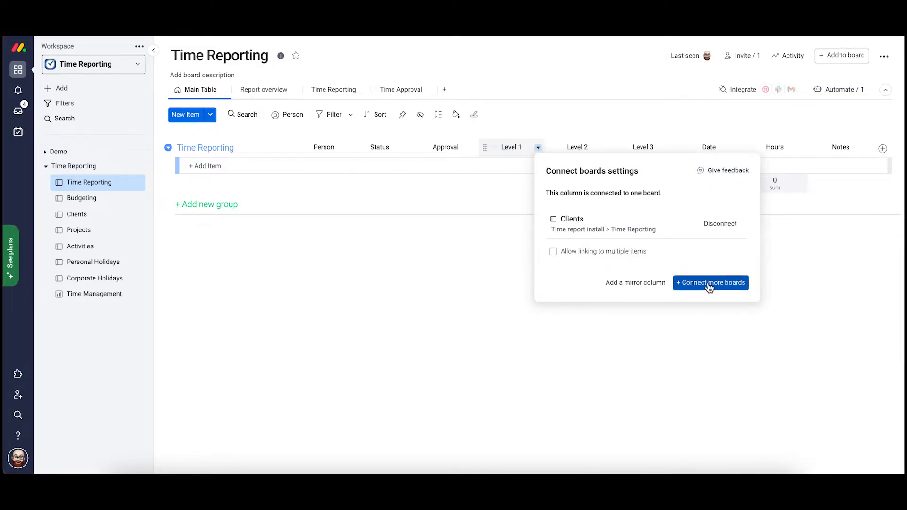
click(711, 283)
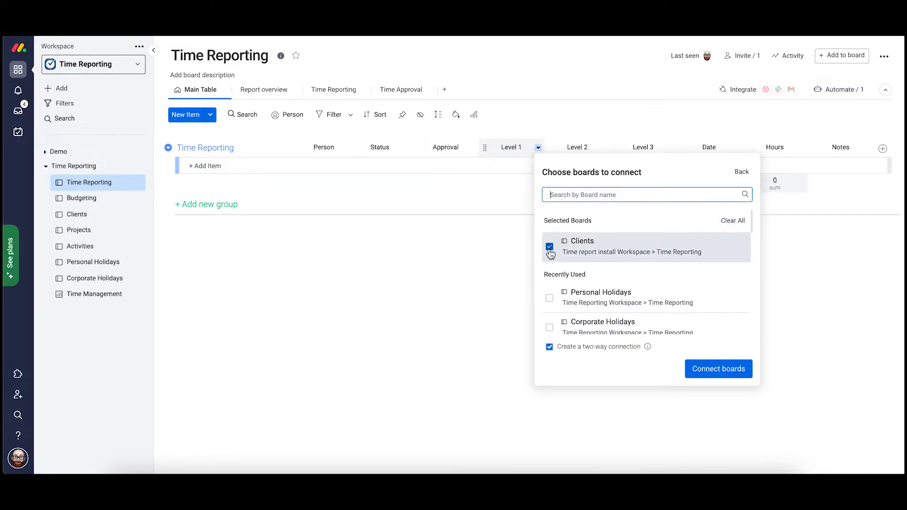